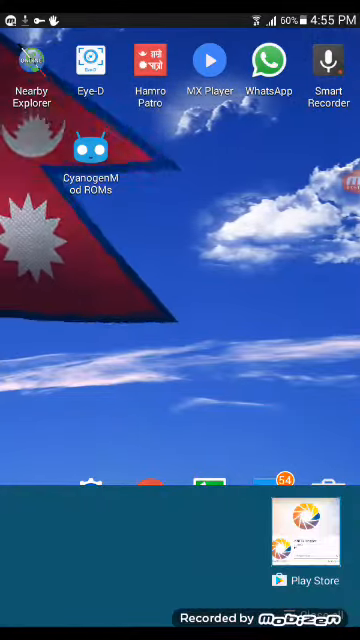
Step: Show the app drawer page with TapTapSee, Translate, WhatsApp and YouTube
click(312, 520)
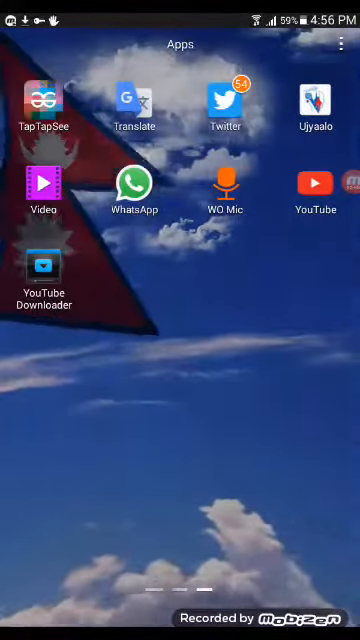
Step: Pull down the notification list showing KNFB Reader, Adguard VPN and TalkBack notifications
click(228, 186)
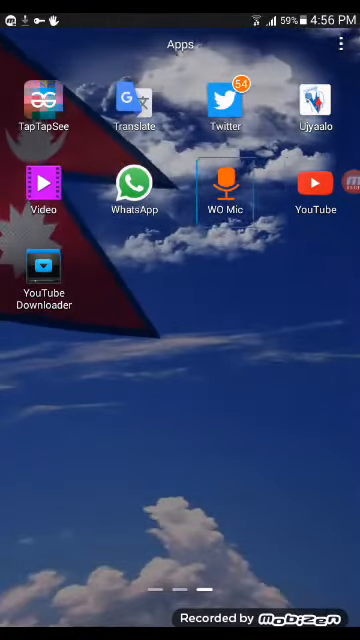
click(316, 184)
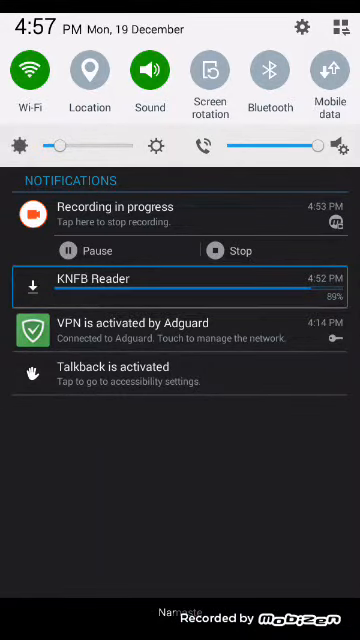
Step: Dismiss the notification list and return to the home screen with its dock
click(180, 280)
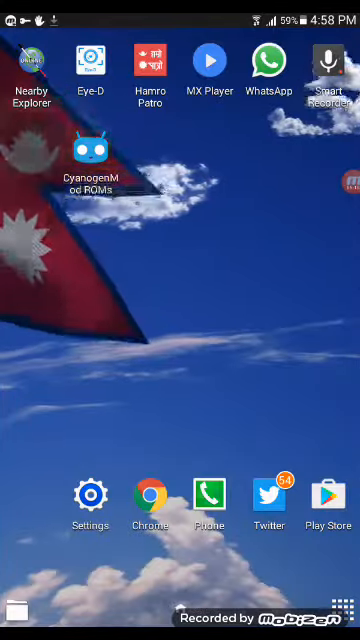
Step: Launch KNFB Reader, which shows the Attention dialog offering the unlimited version
click(90, 150)
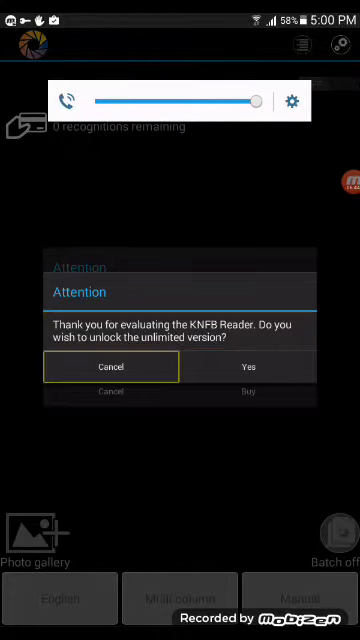
Step: Answer Yes to the unlock prompt and focus the full-version unlock option with TalkBack
click(244, 368)
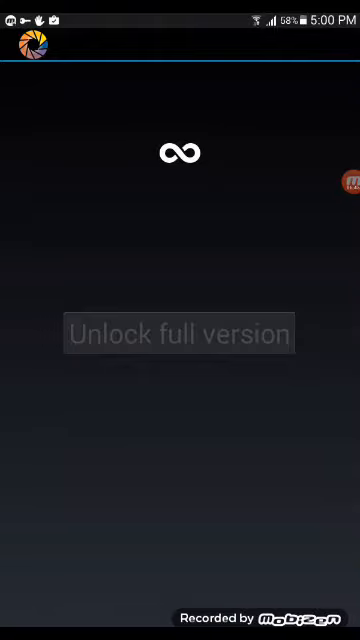
click(180, 332)
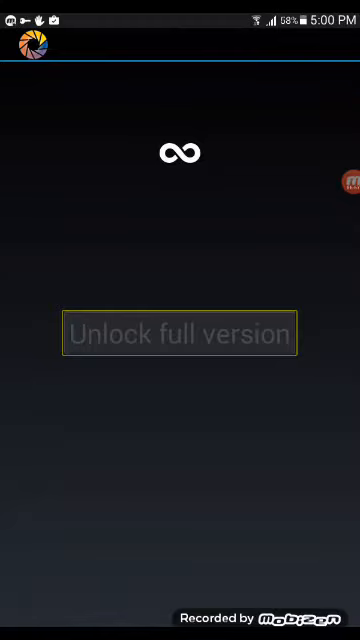
click(180, 332)
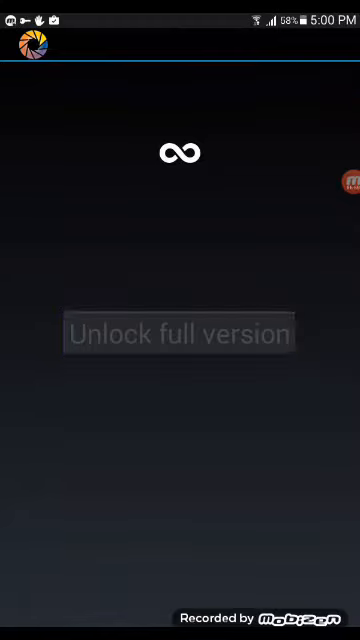
click(180, 334)
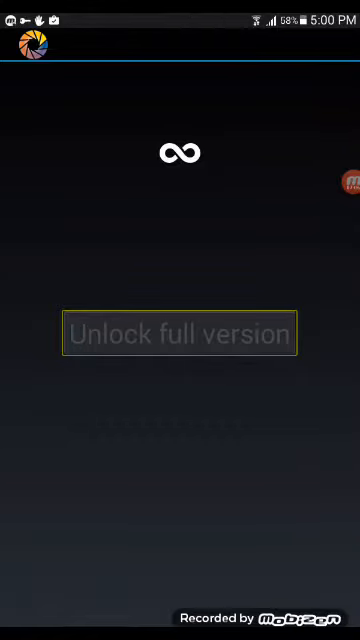
click(180, 332)
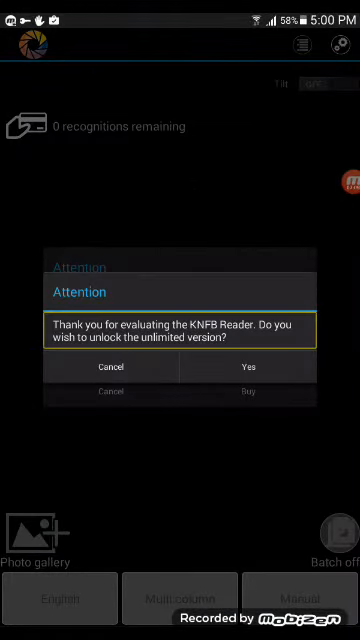
click(248, 368)
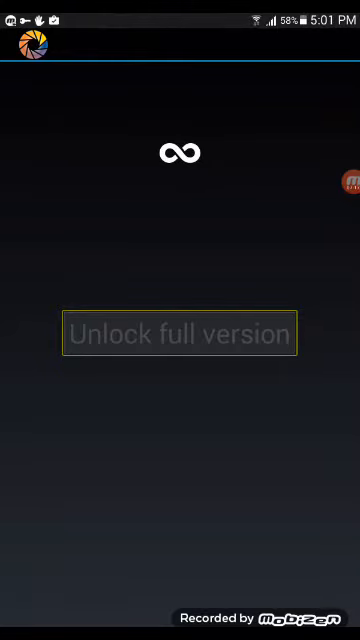
Step: Show the $20.89 unlimited version details and start the Google Play purchase for $20.92
click(180, 332)
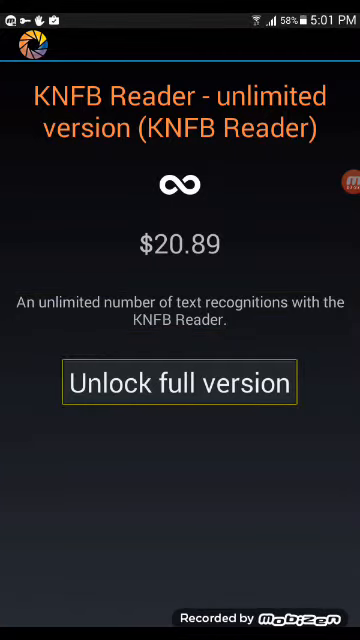
click(180, 384)
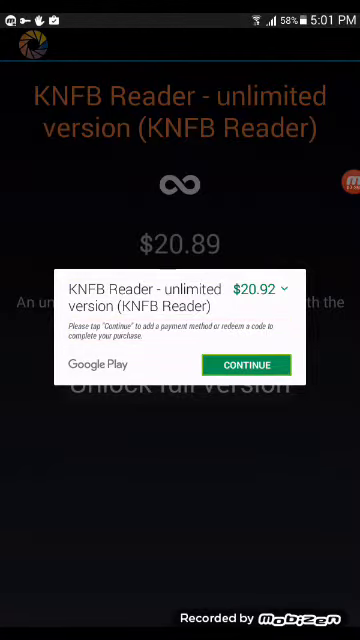
Step: Cancel the Google Play purchase, swipe through the app drawer and launch Lucky Patcher
click(250, 364)
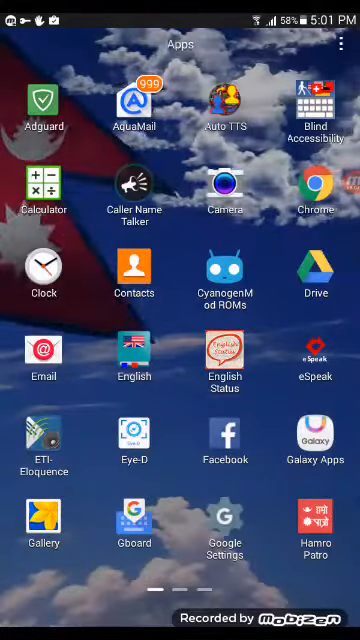
scroll(left, 3)
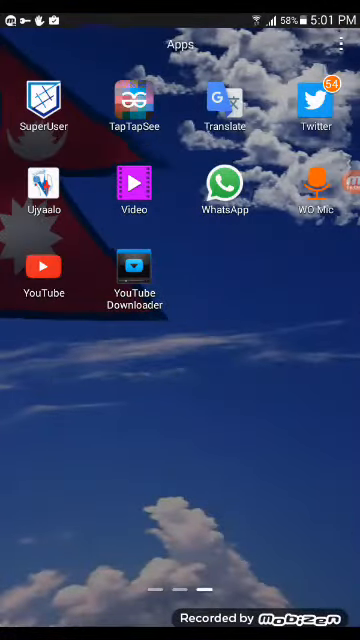
scroll(left, 3)
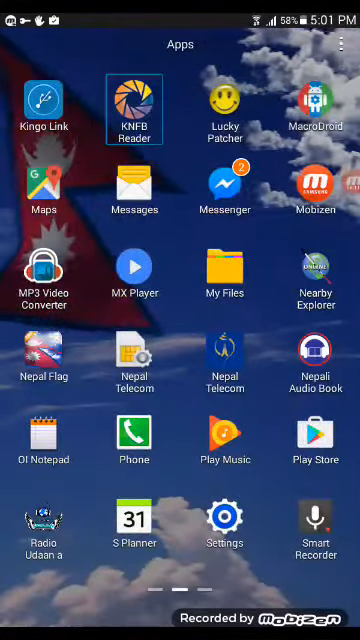
click(228, 96)
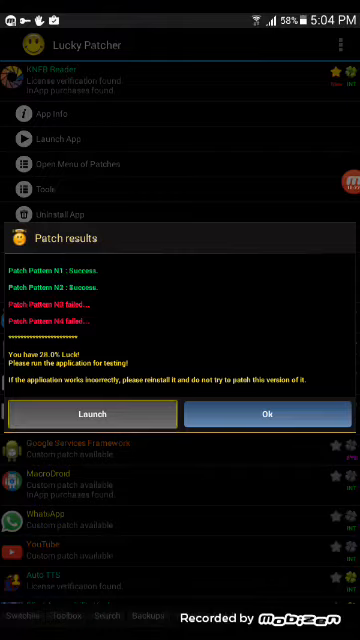
Step: Launch the patched KNFB Reader from Lucky Patcher's patch results dialog
click(90, 414)
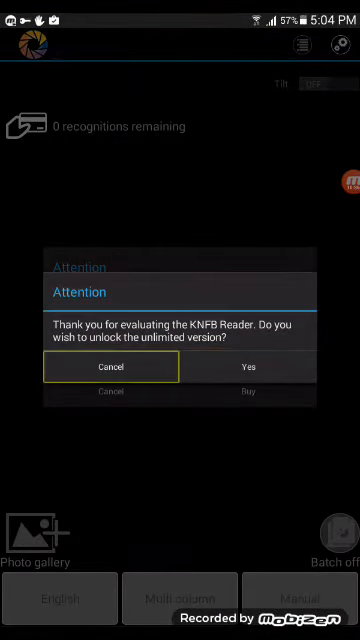
Step: Answer Yes, read the 0.26 full-version price and unlock it, reaching the main camera screen
click(244, 366)
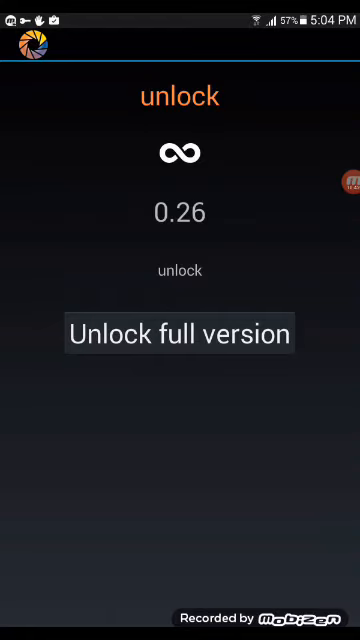
click(180, 210)
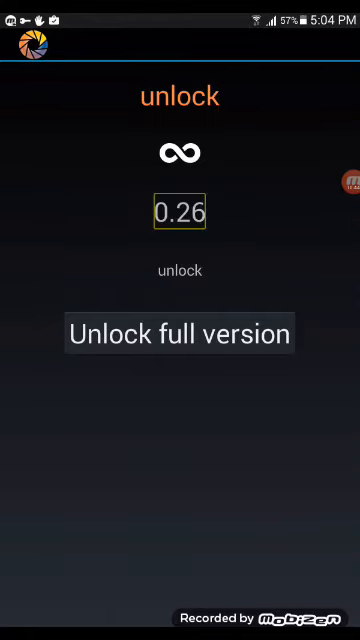
click(180, 334)
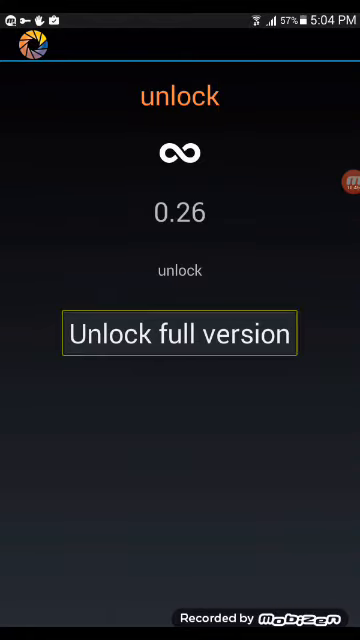
click(180, 332)
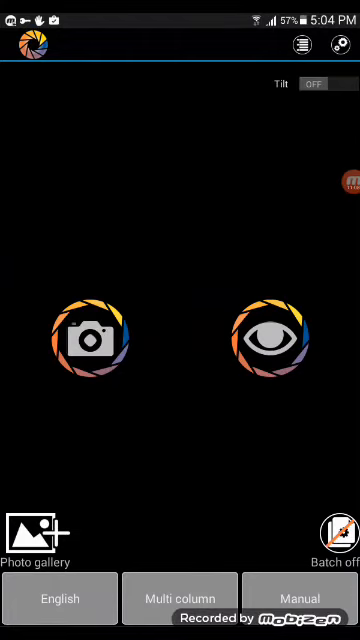
Step: Leave KNFB Reader for the app drawer and swipe to its last page with YouTube and WhatsApp
click(96, 344)
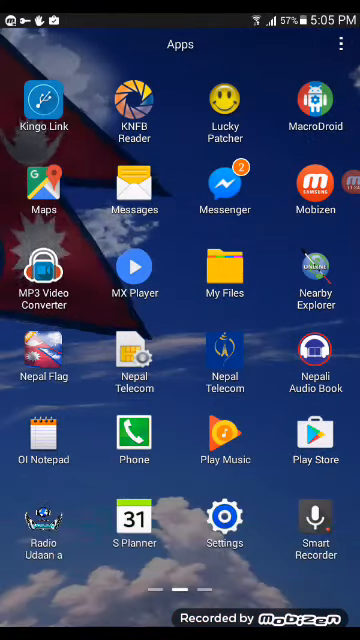
scroll(left, 3)
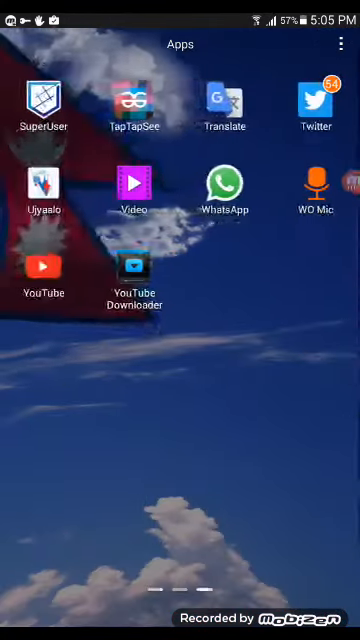